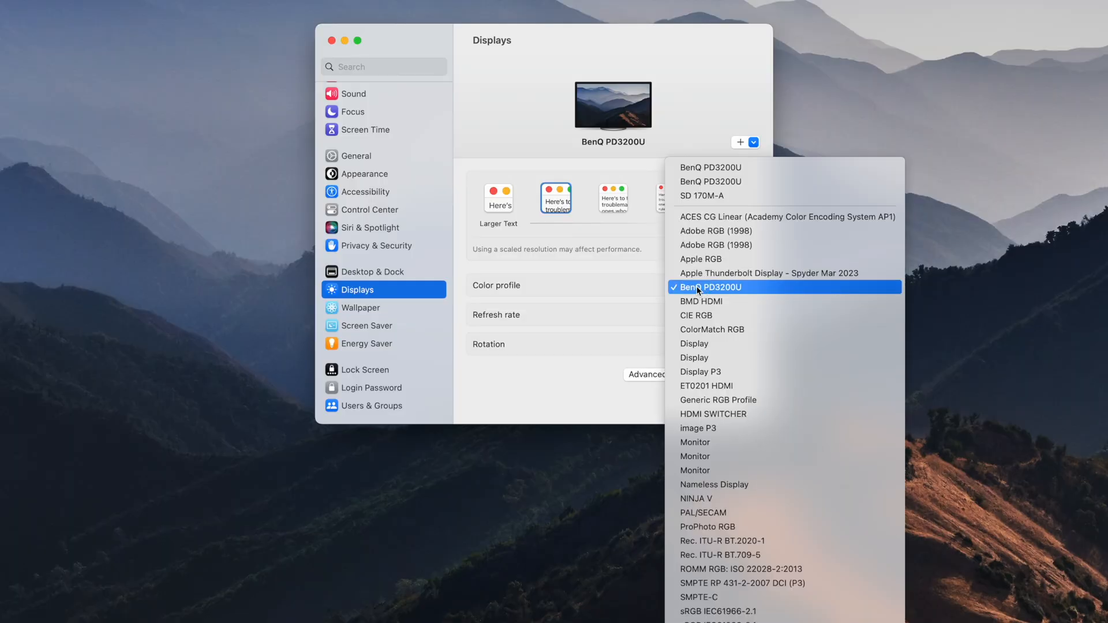
pyautogui.moveTo(746, 499)
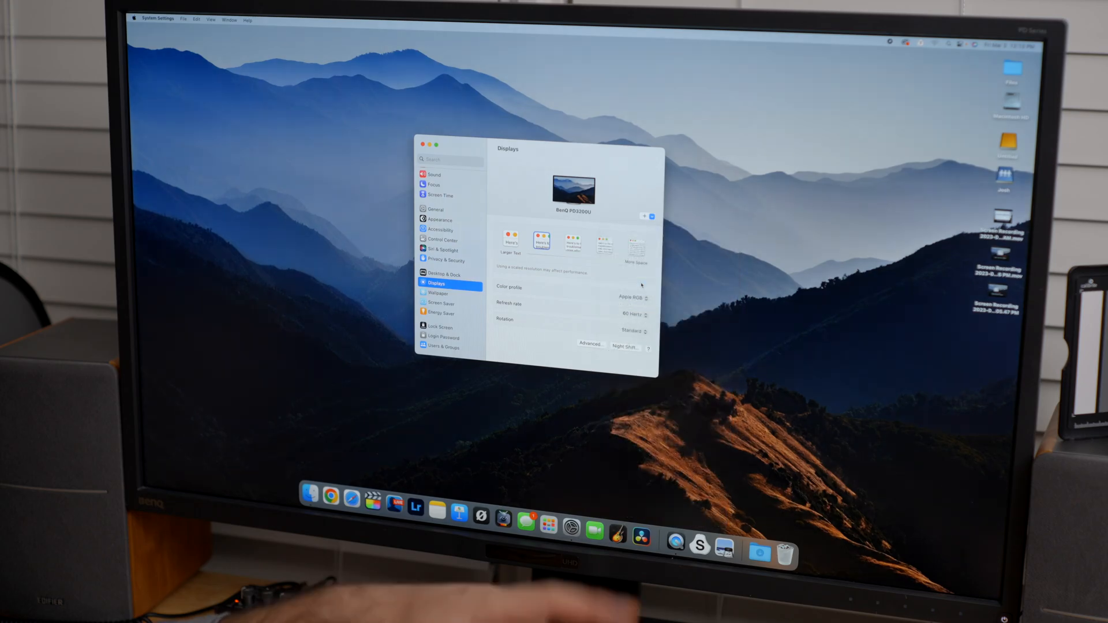
# Step: Keep the BenQ PD3200U colour profile selected for the BenQ display in System Settings
pyautogui.click(641, 297)
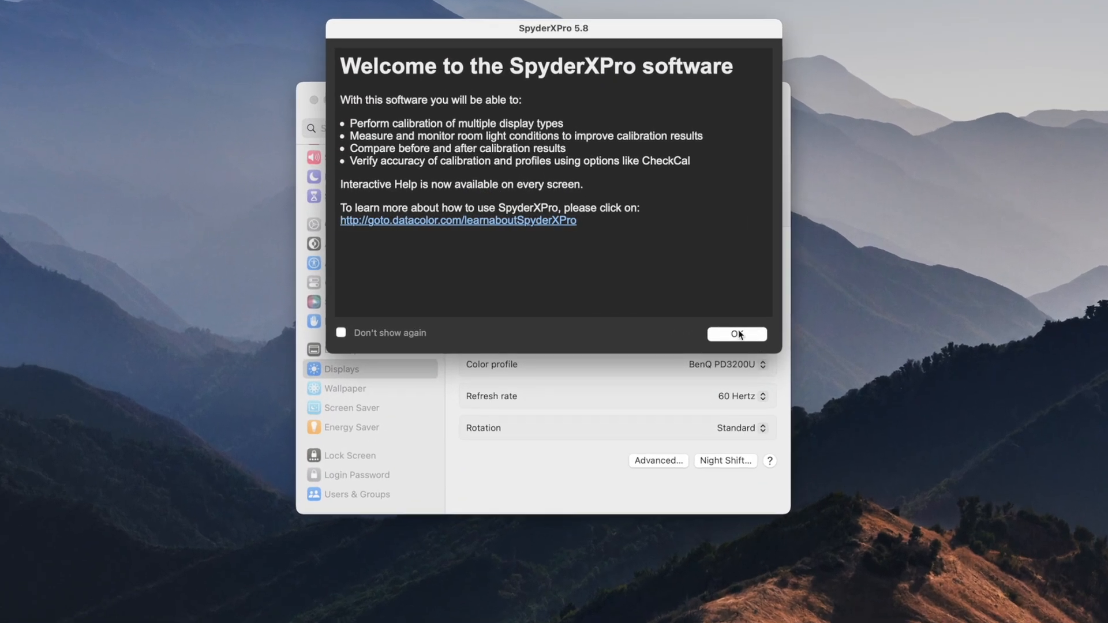
# Step: Dismiss the SpyderX Pro welcome message with OK
pyautogui.click(737, 334)
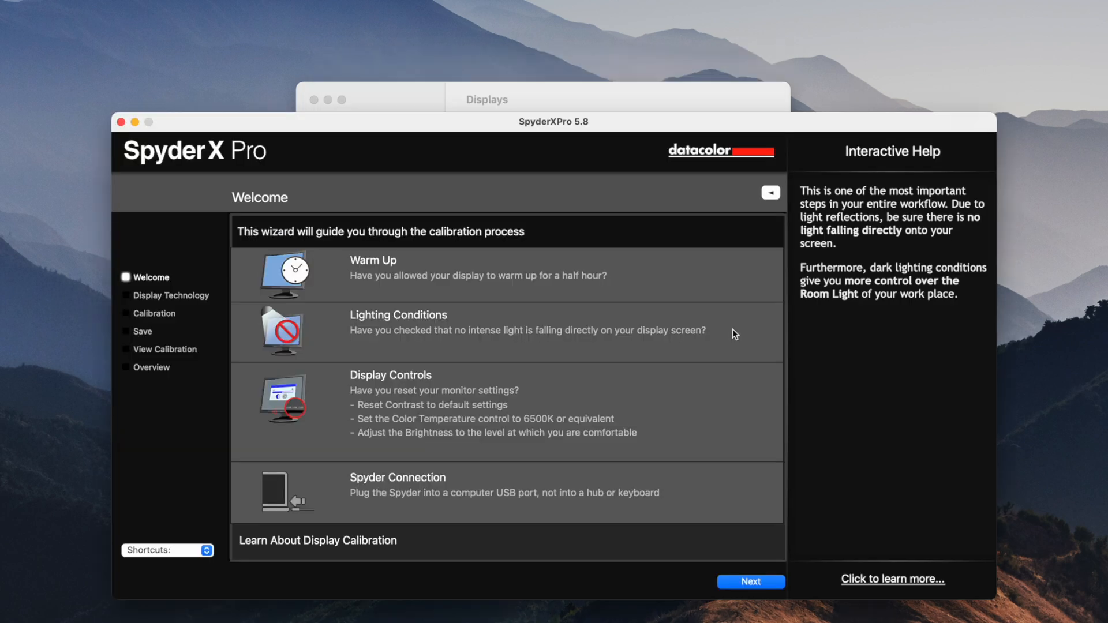
pyautogui.moveTo(550, 349)
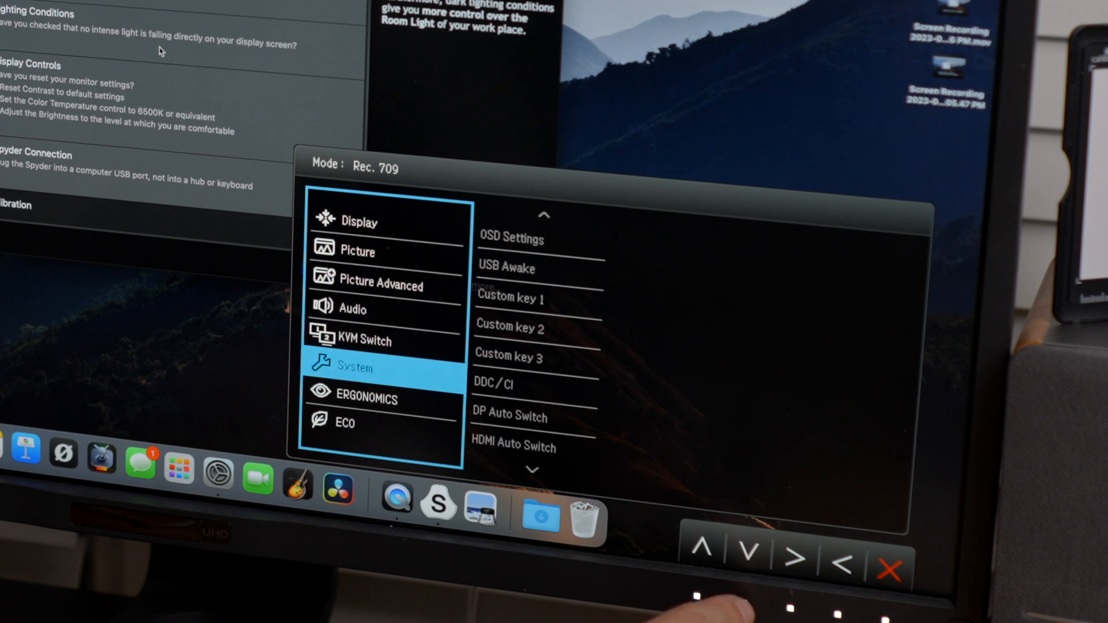
# Step: Step through the BenQ monitor's OSD System settings
pyautogui.click(700, 560)
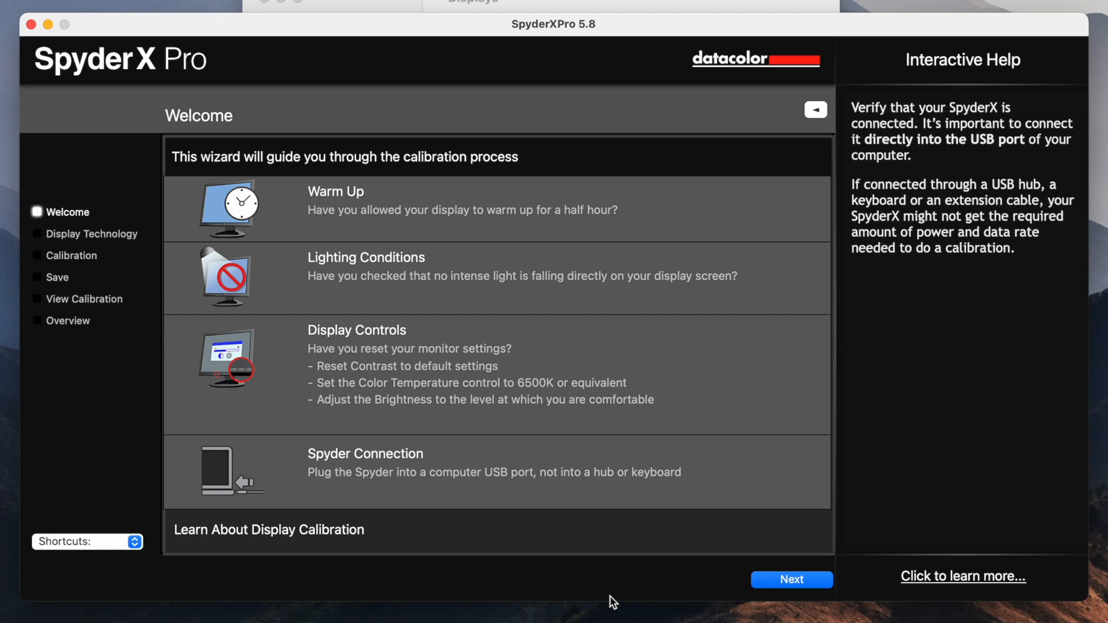
# Step: Pass the Welcome checklist and keep Wide LED backlight for the display technology
pyautogui.click(791, 579)
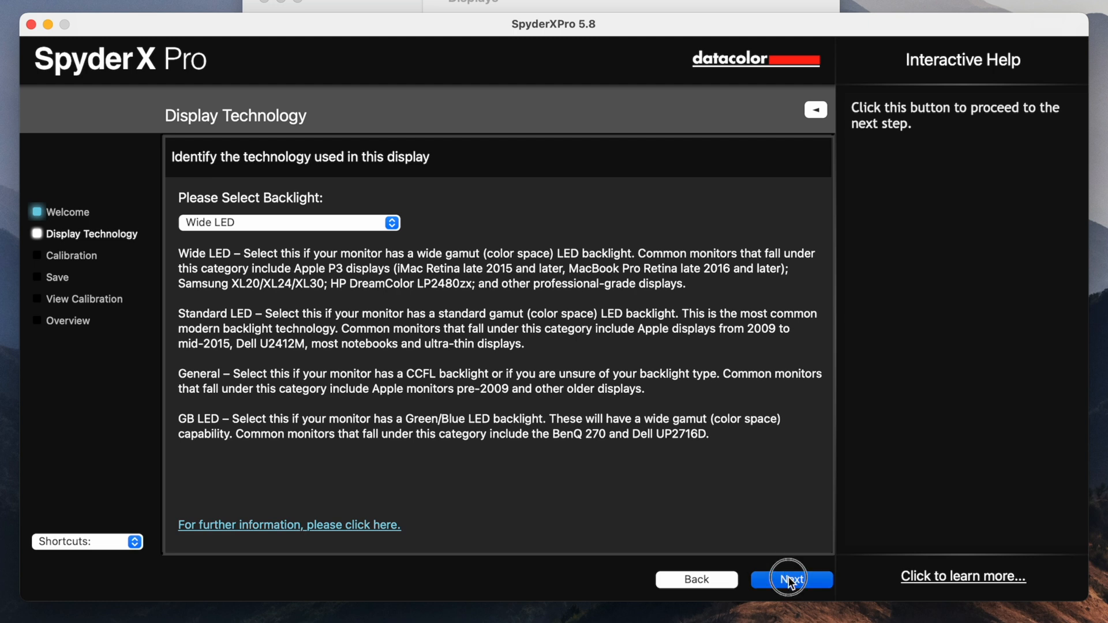
pyautogui.click(792, 579)
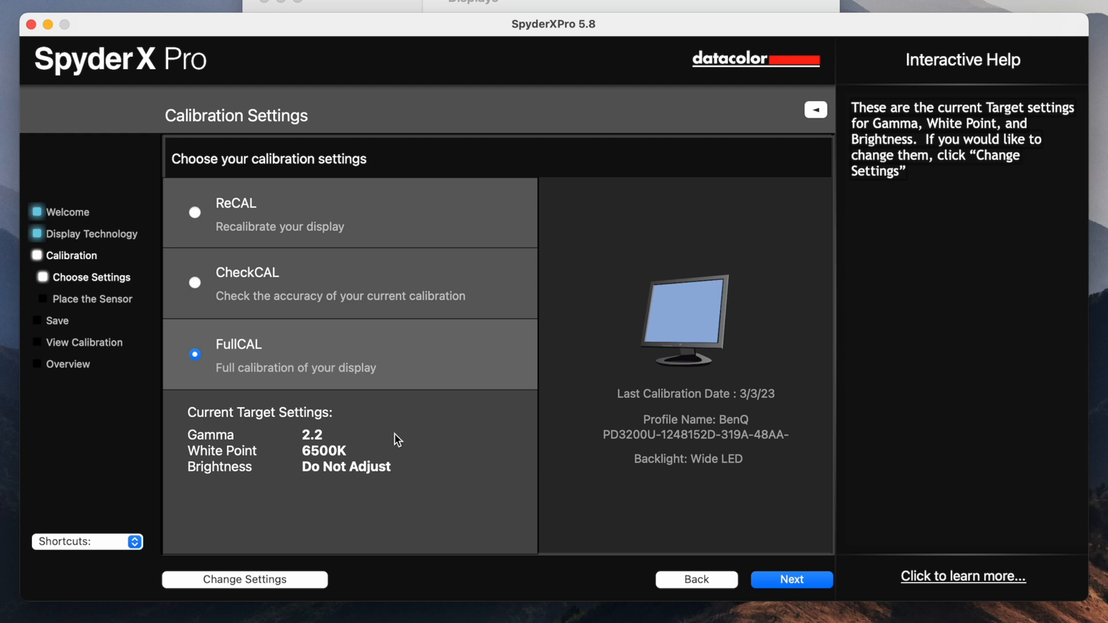
pyautogui.moveTo(349, 570)
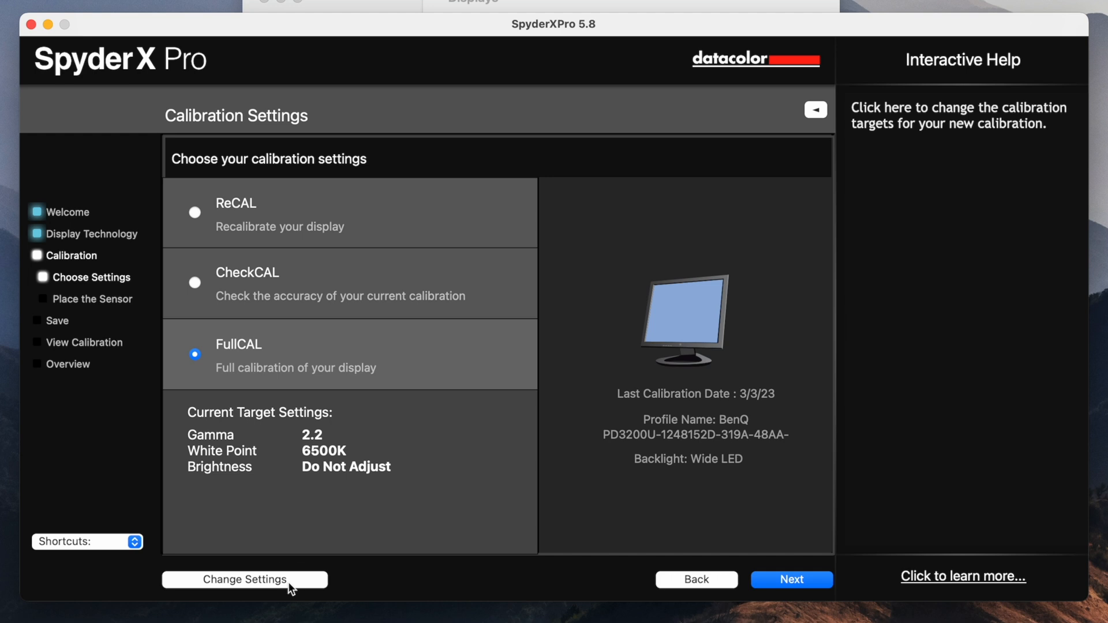
# Step: Open the FullCAL target values: Gamma 2.2, 6500K white point, room light off
pyautogui.click(243, 580)
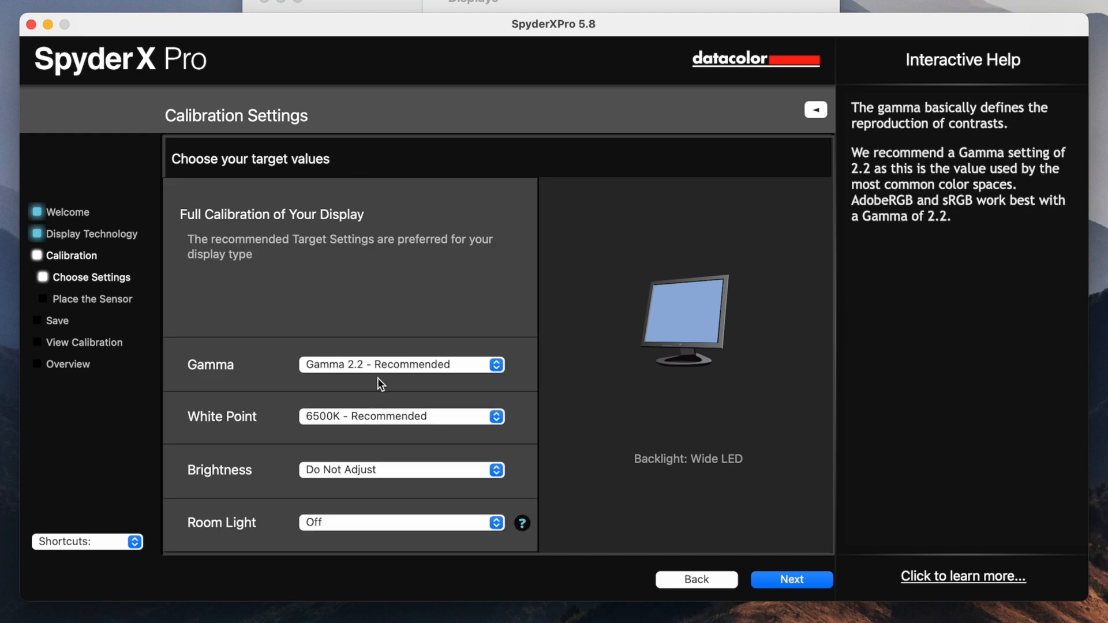
pyautogui.moveTo(321, 378)
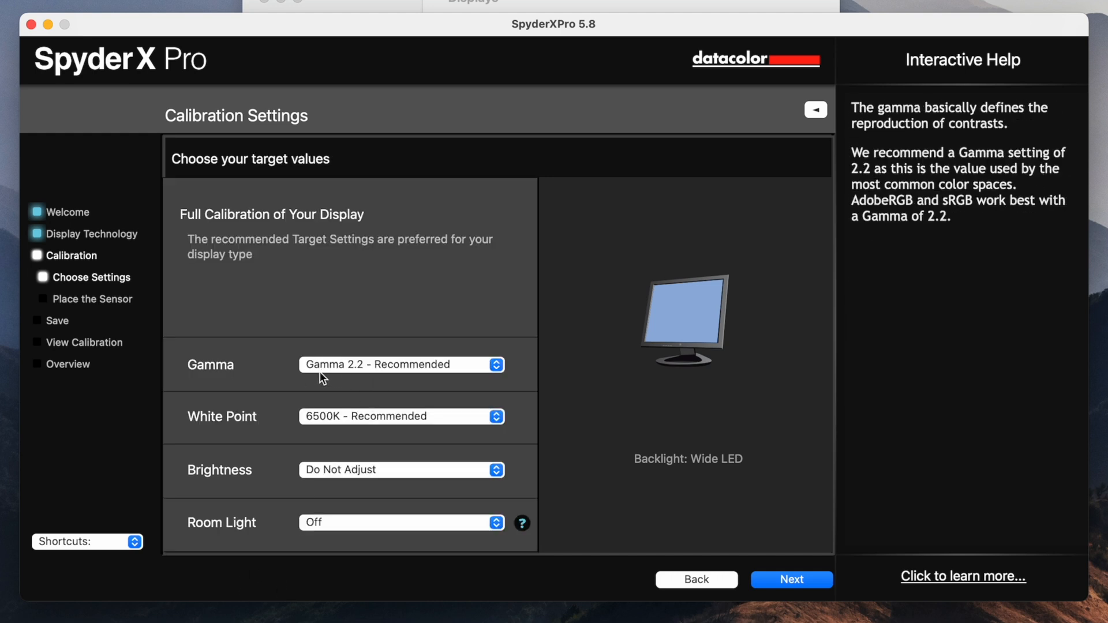
pyautogui.moveTo(357, 372)
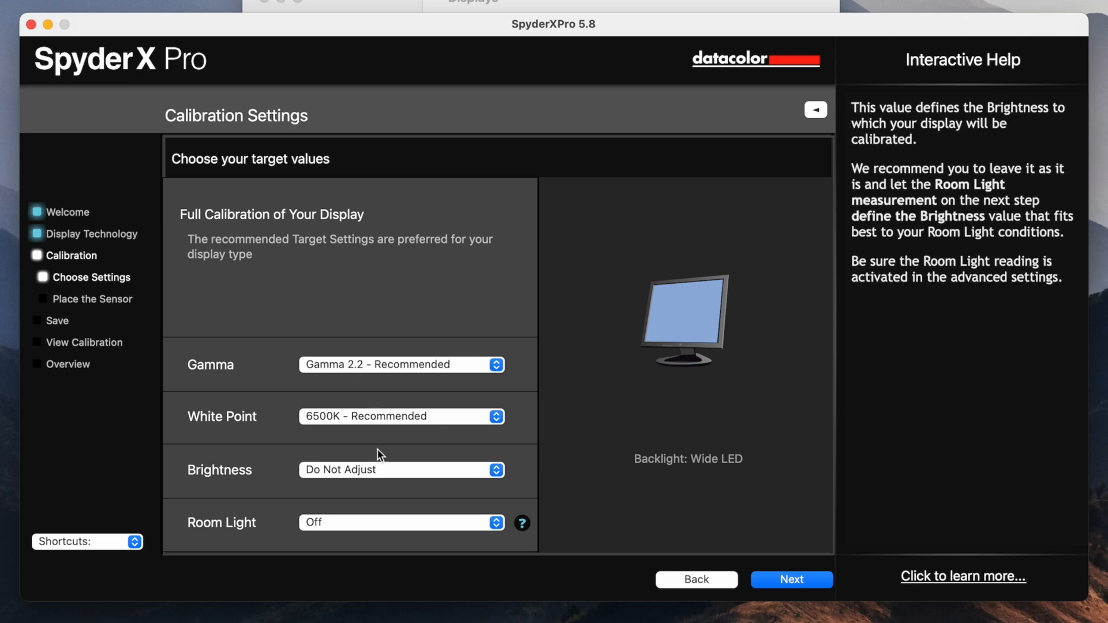
pyautogui.moveTo(424, 477)
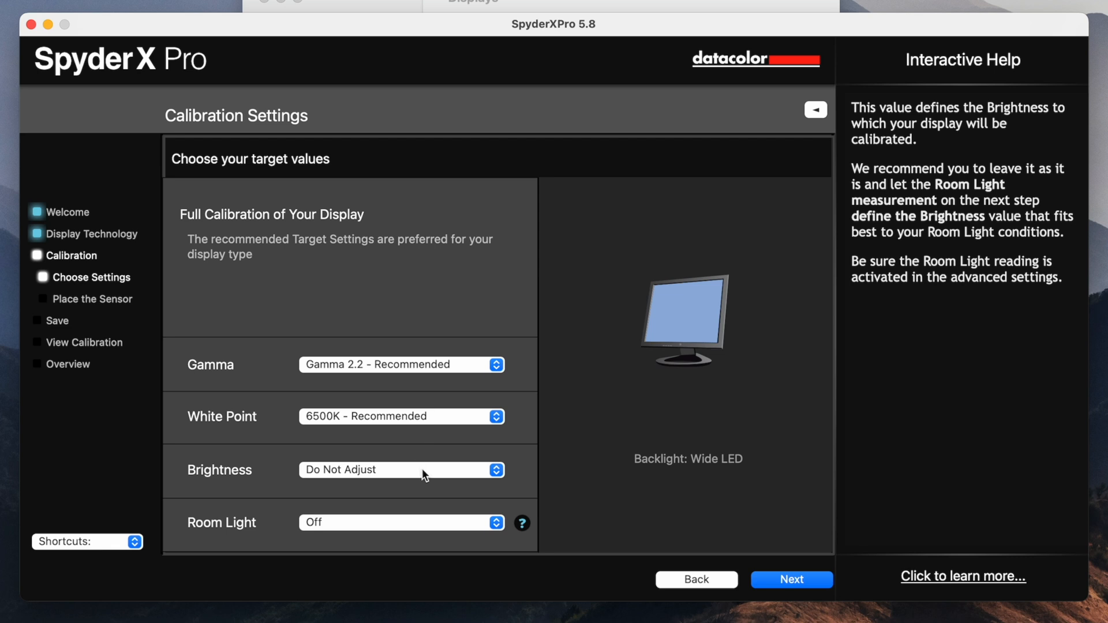
# Step: Set brightness to Adjust - Recommended and advance to Place the Sensor
pyautogui.click(402, 470)
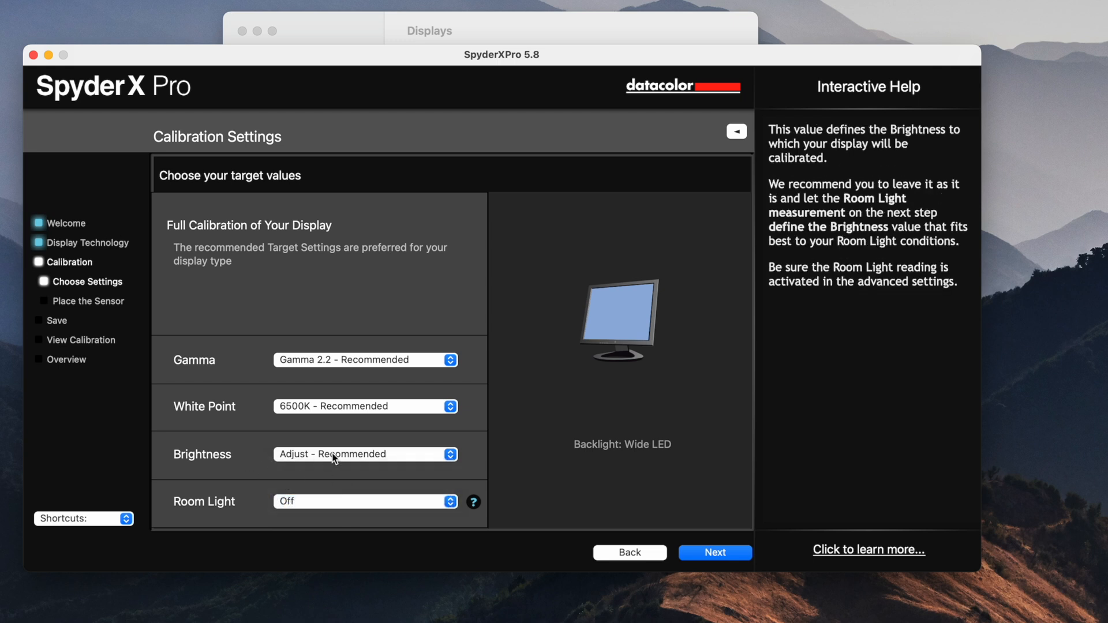
pyautogui.click(715, 552)
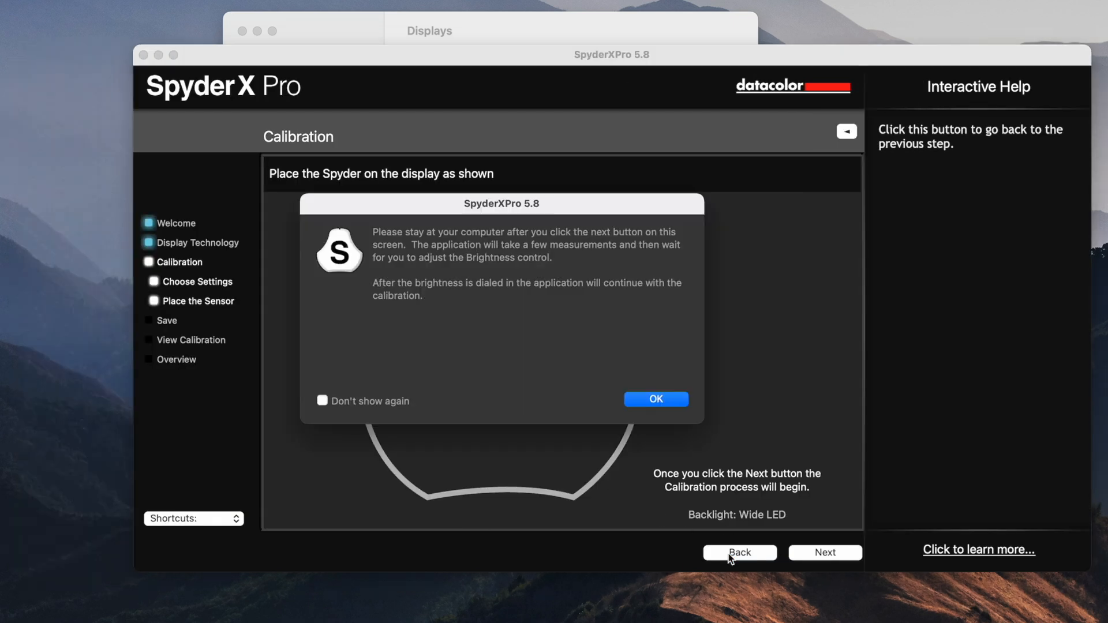